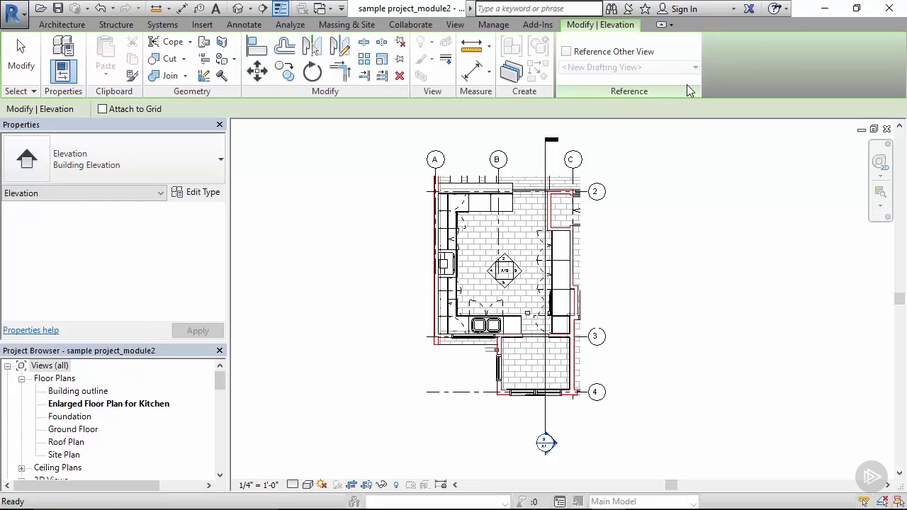
pyautogui.moveTo(17, 36)
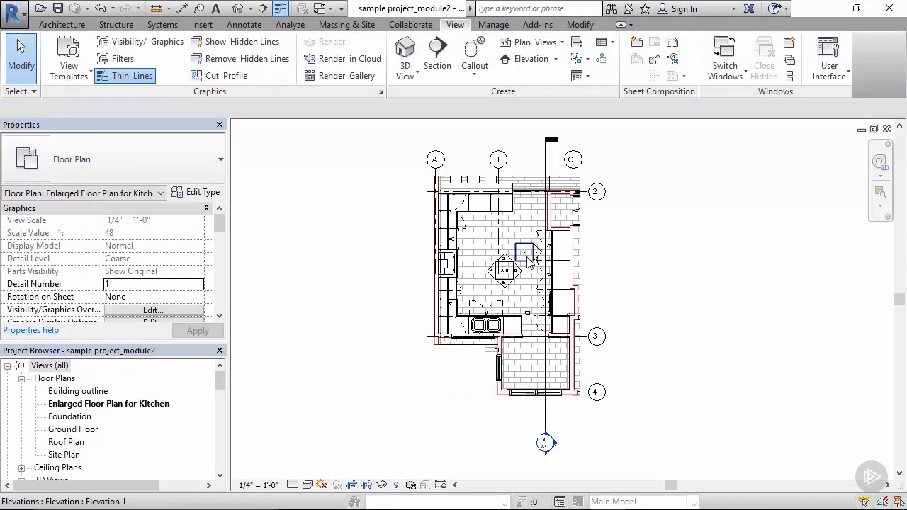
pyautogui.moveTo(528, 266)
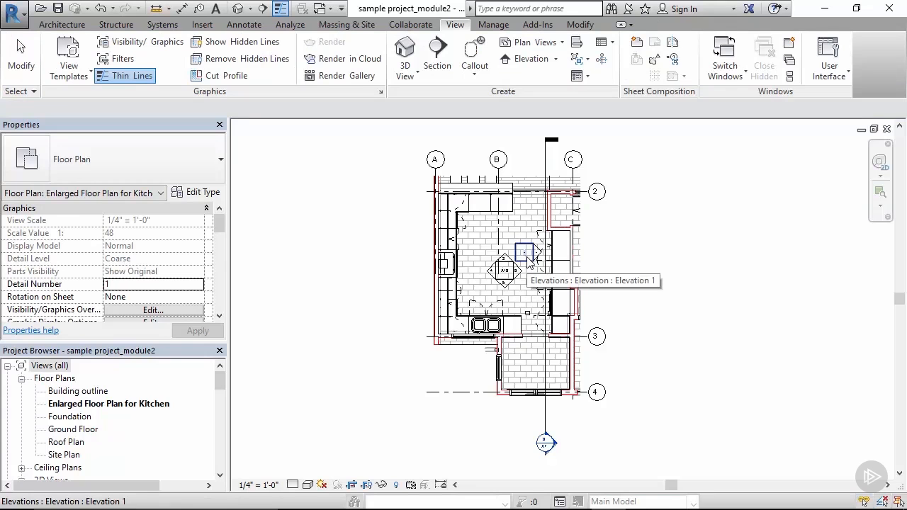
pyautogui.moveTo(536, 255)
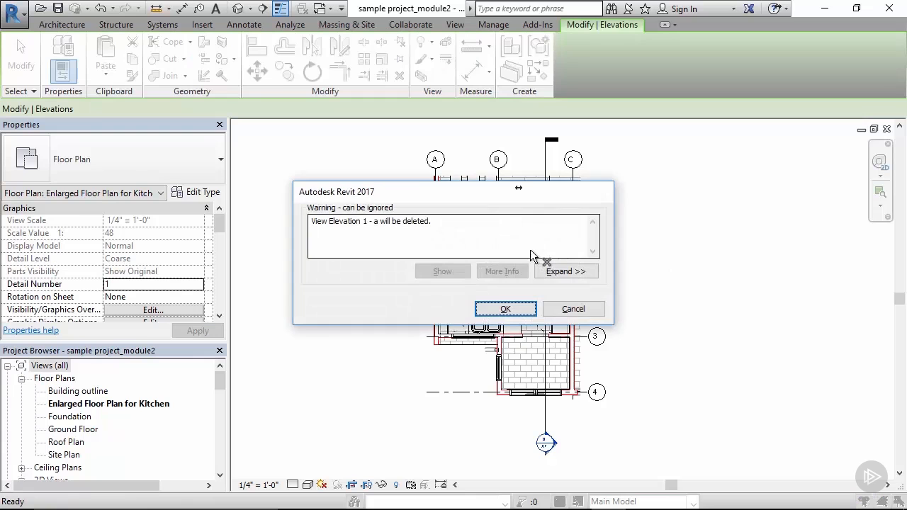
# - Confirm removing the old elevation and begin a new elevation with Attach to Grid on
pyautogui.click(506, 309)
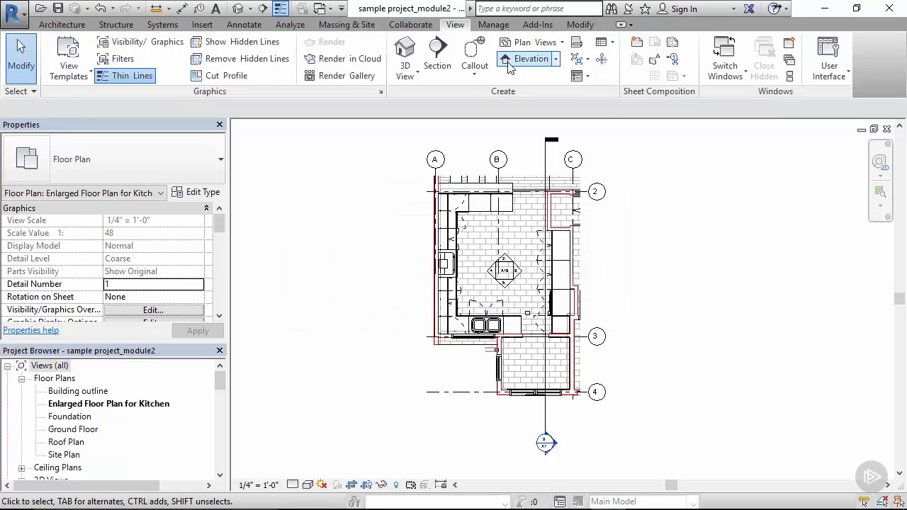
pyautogui.click(530, 58)
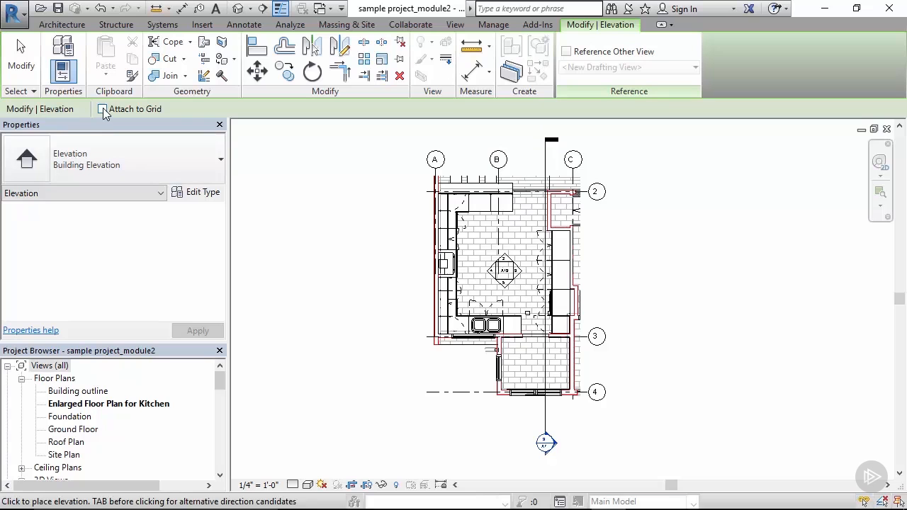
pyautogui.click(103, 108)
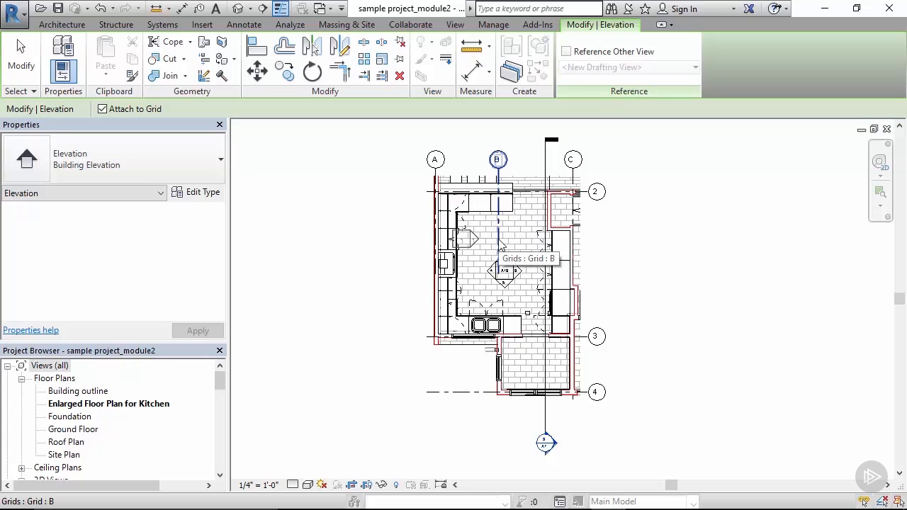
# - Place a new elevation marker in the kitchen plan and select it
pyautogui.click(456, 24)
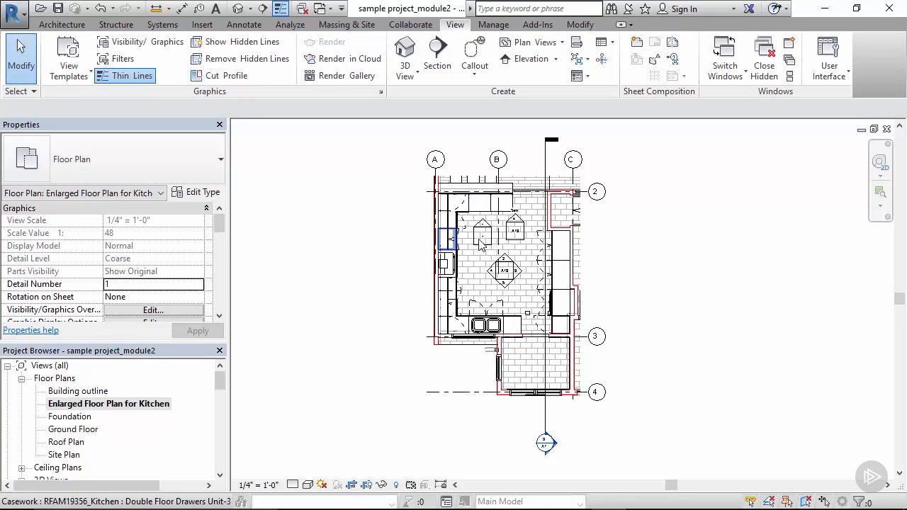
pyautogui.click(482, 236)
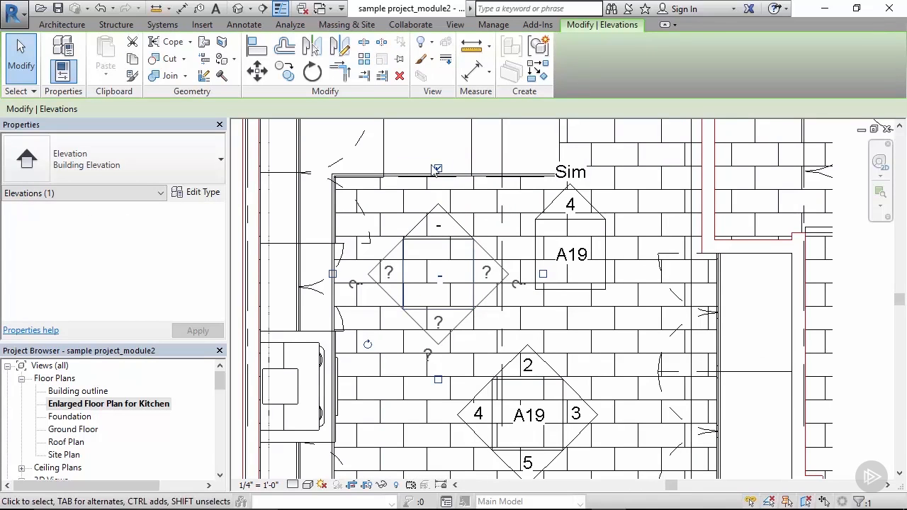
pyautogui.moveTo(335, 278)
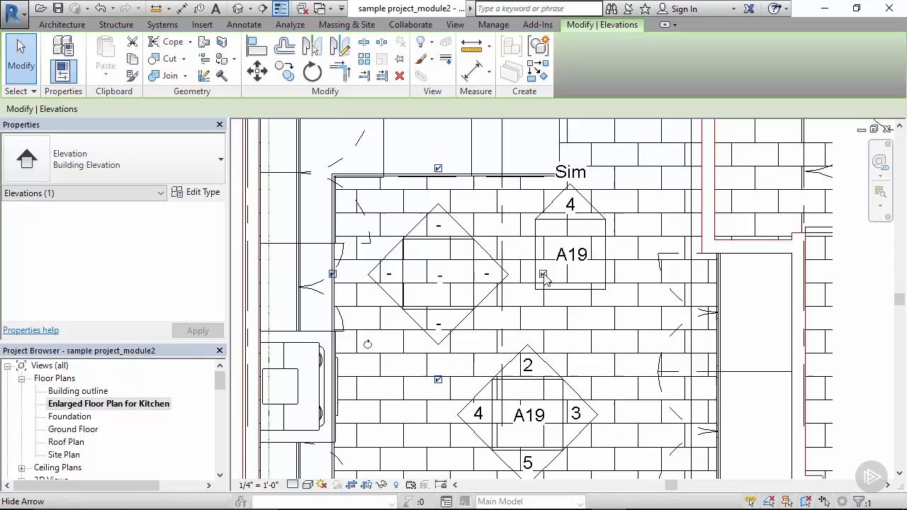
pyautogui.moveTo(544, 275)
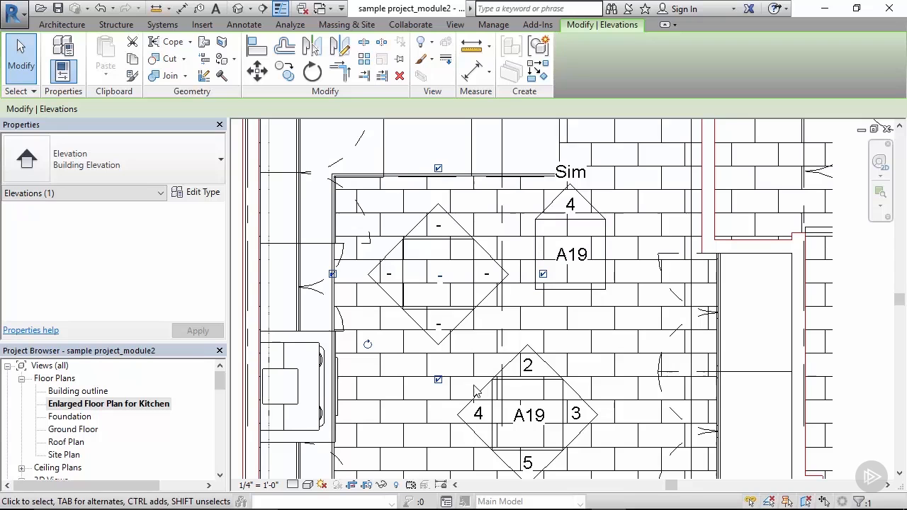
pyautogui.click(383, 275)
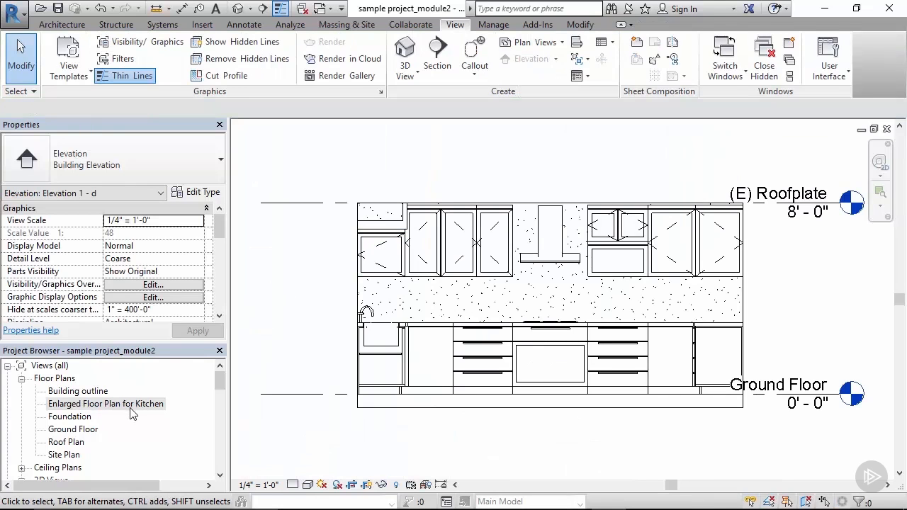
pyautogui.doubleClick(108, 403)
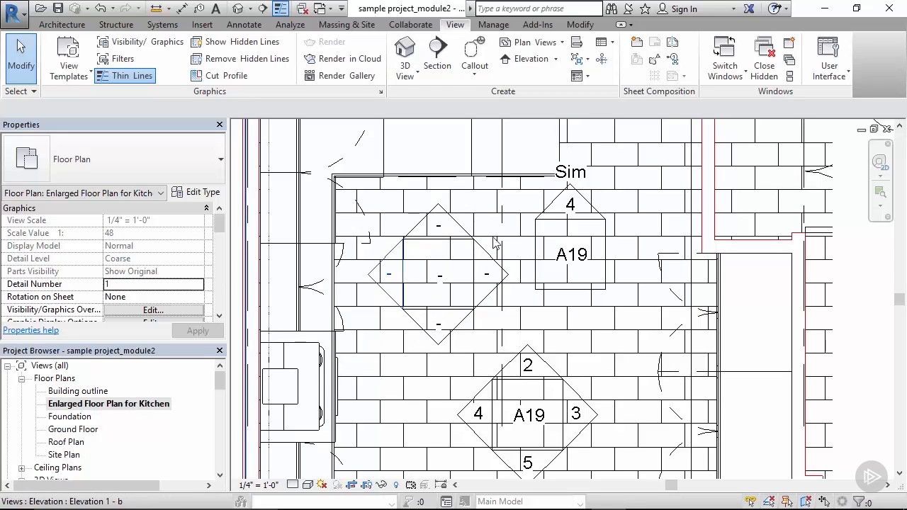
pyautogui.moveTo(610, 436)
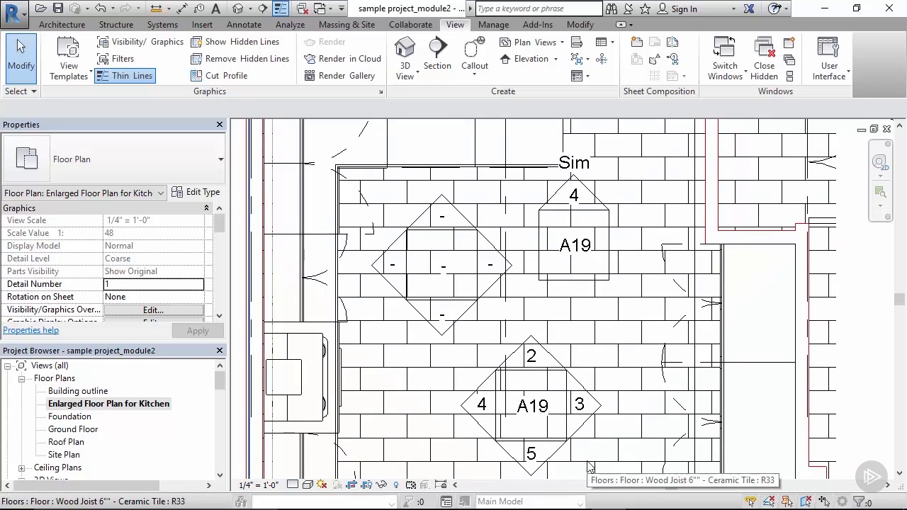
pyautogui.moveTo(595, 439)
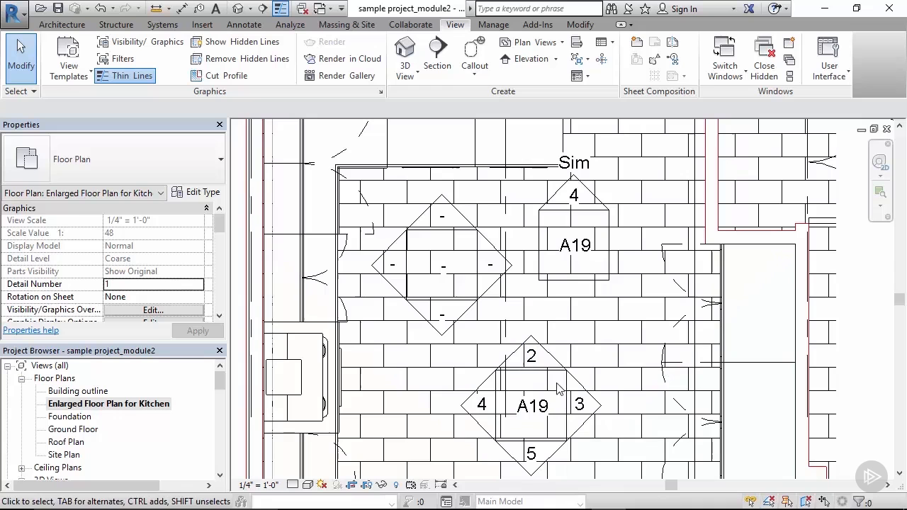
pyautogui.moveTo(555, 424)
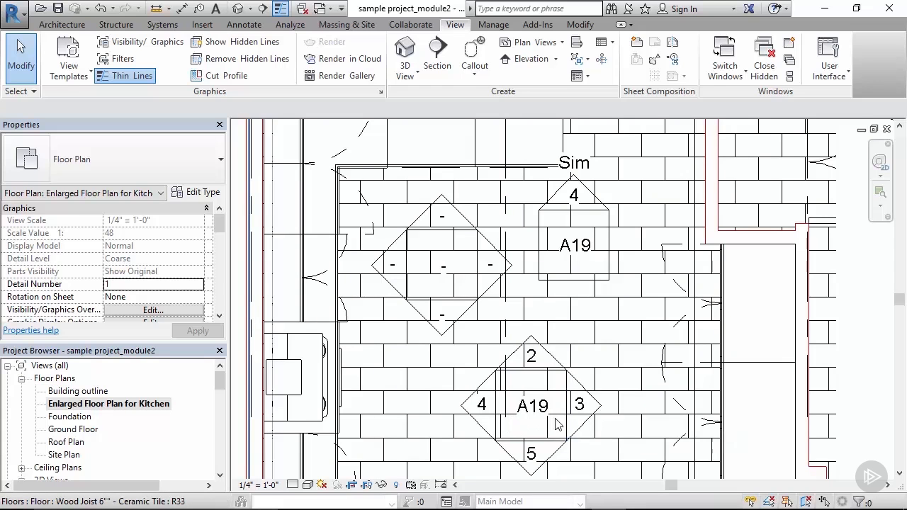
pyautogui.moveTo(487, 404)
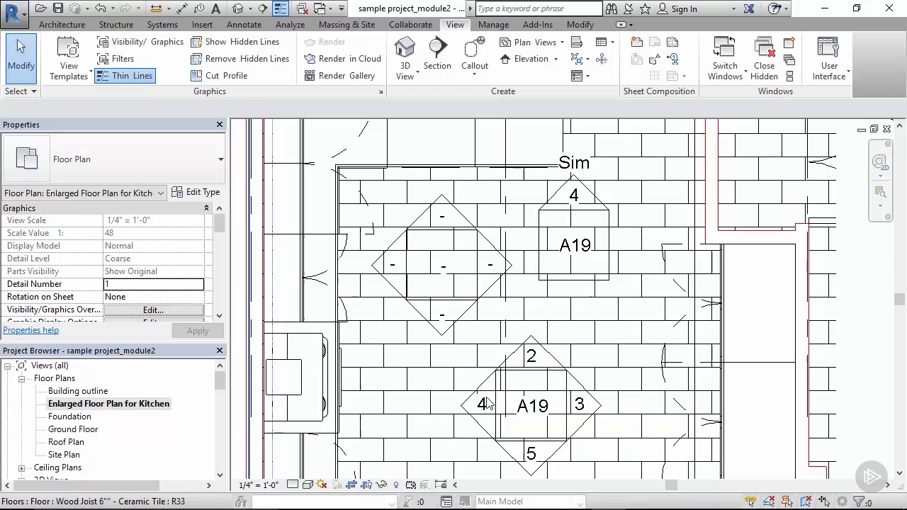
# - Select the four-way Elevation 1 marker and delete it along with its views
pyautogui.click(580, 404)
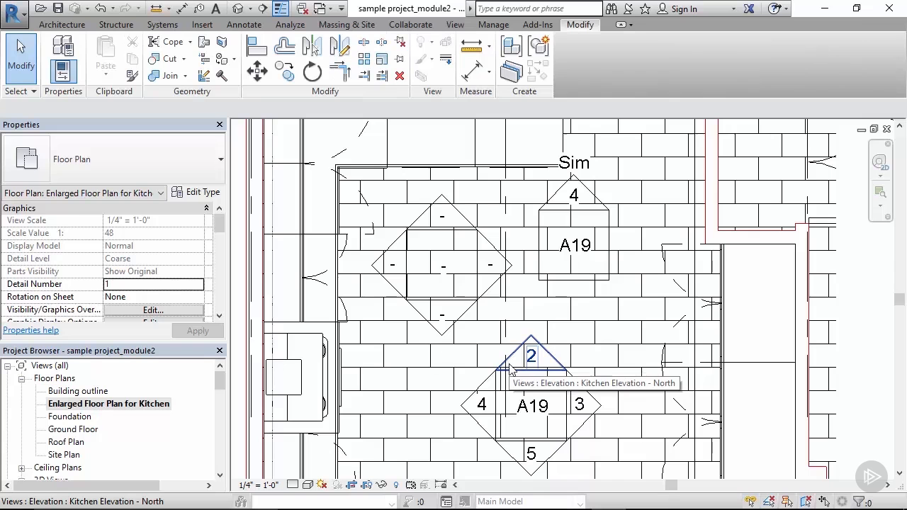
pyautogui.click(301, 276)
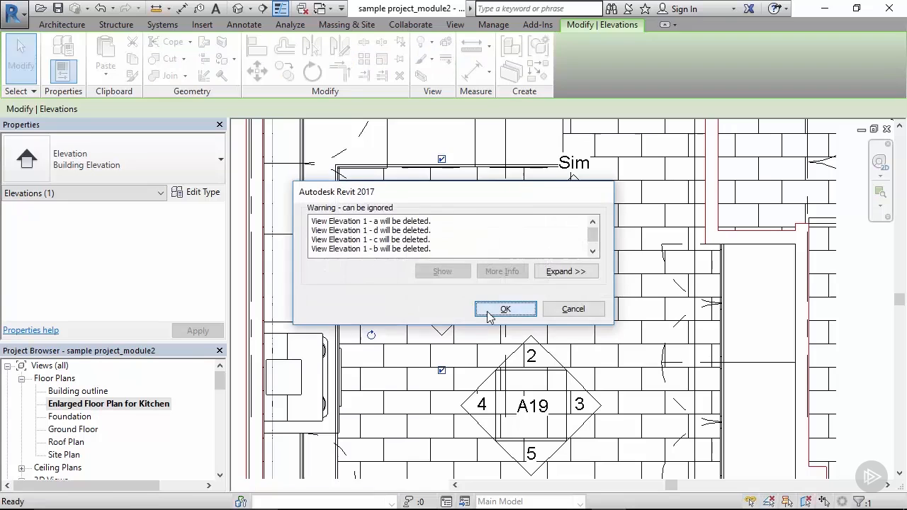
pyautogui.click(505, 309)
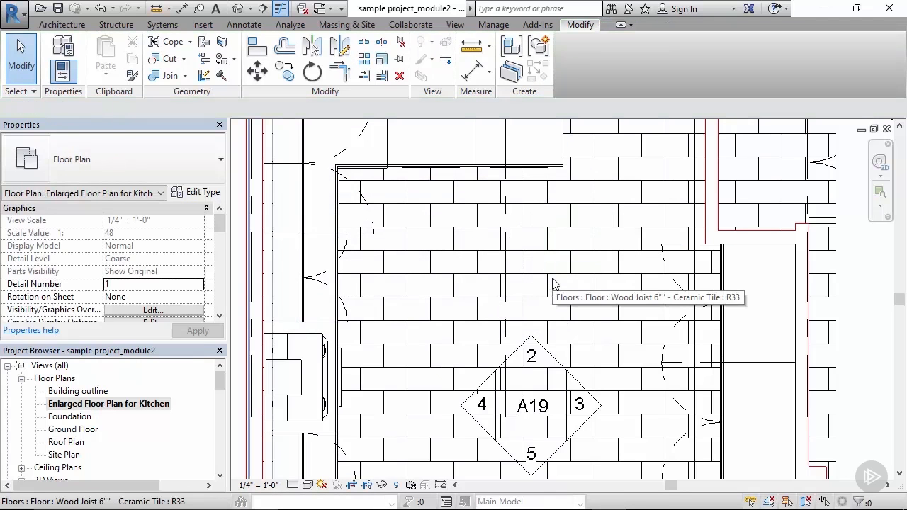
pyautogui.click(579, 404)
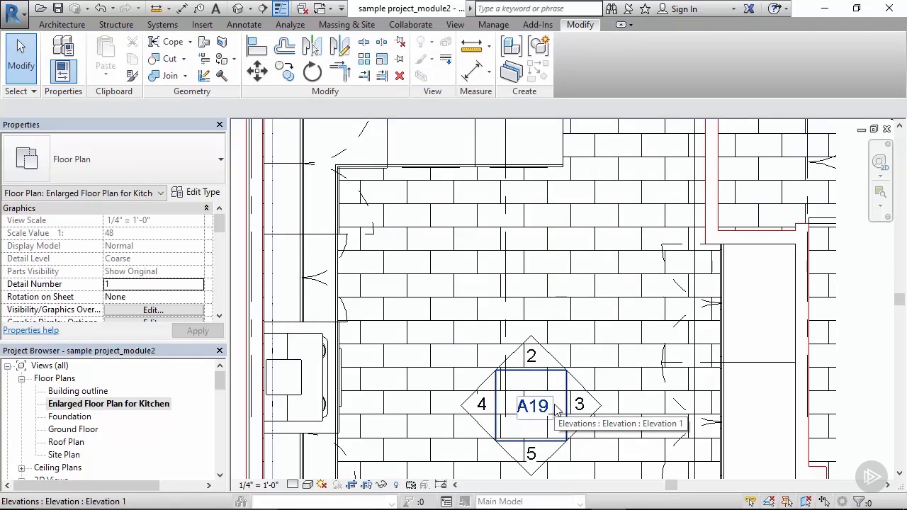
pyautogui.click(481, 405)
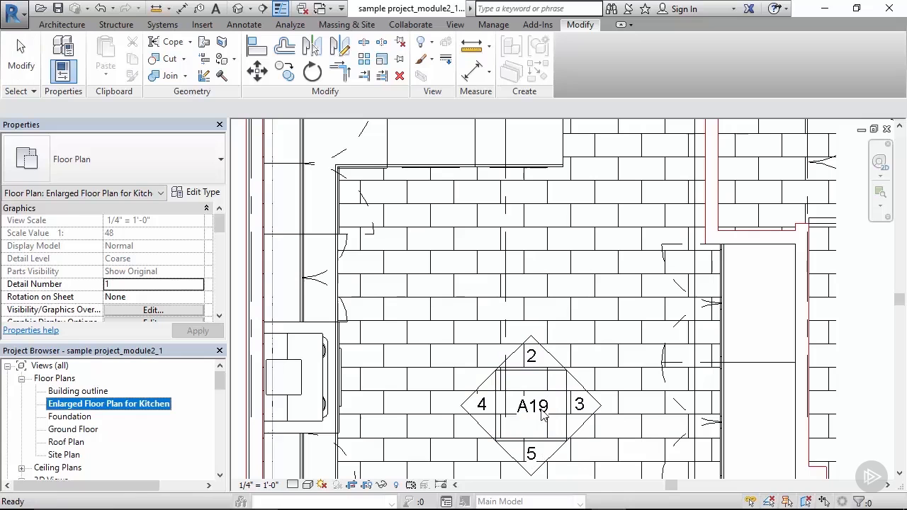
# - Open sheet A19 - Interior Elevations for Kitchen and review its South and North elevations
pyautogui.scroll(-3)
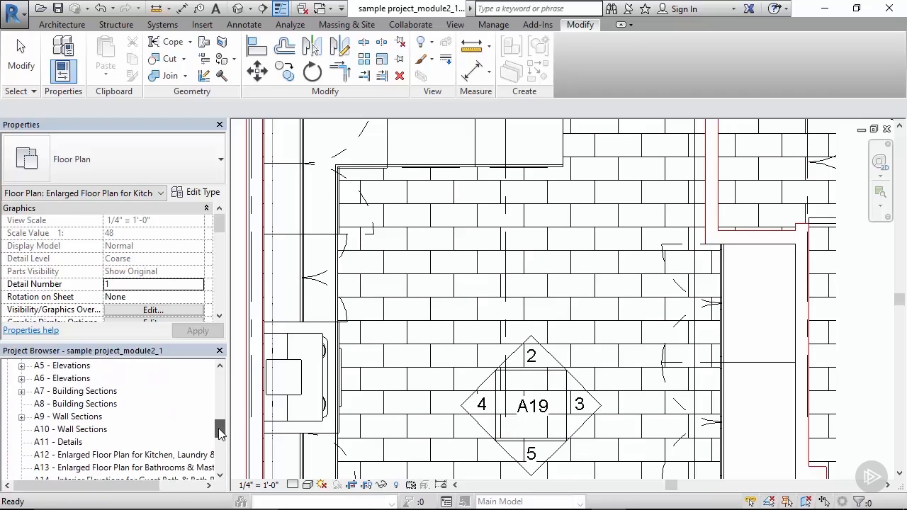
pyautogui.scroll(-3)
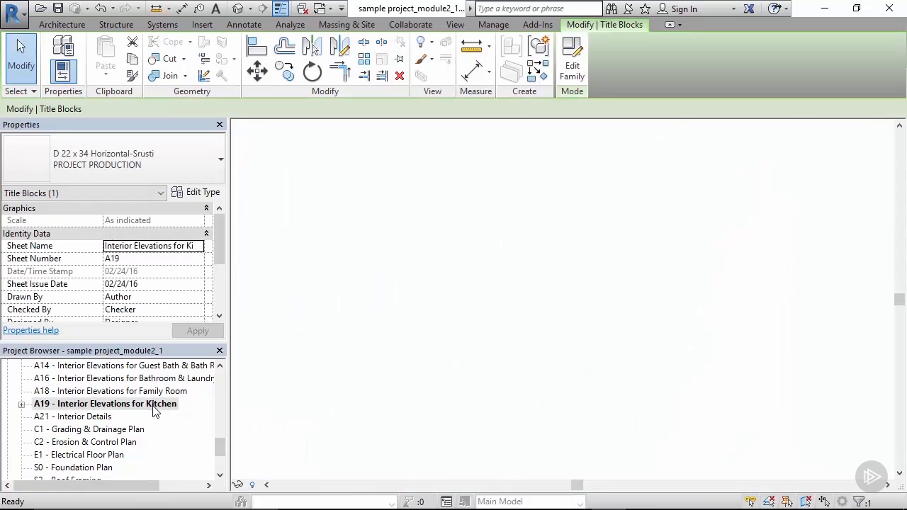
pyautogui.doubleClick(105, 403)
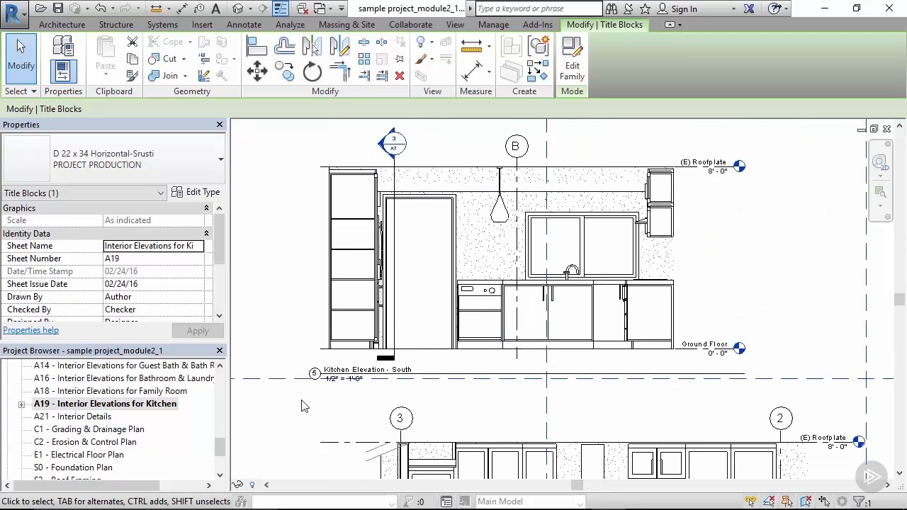
pyautogui.scroll(-3)
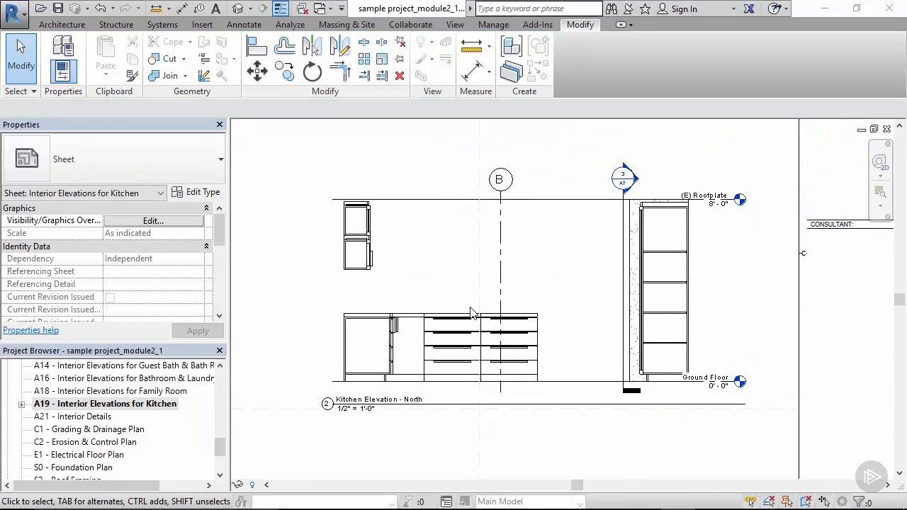
pyautogui.moveTo(474, 253)
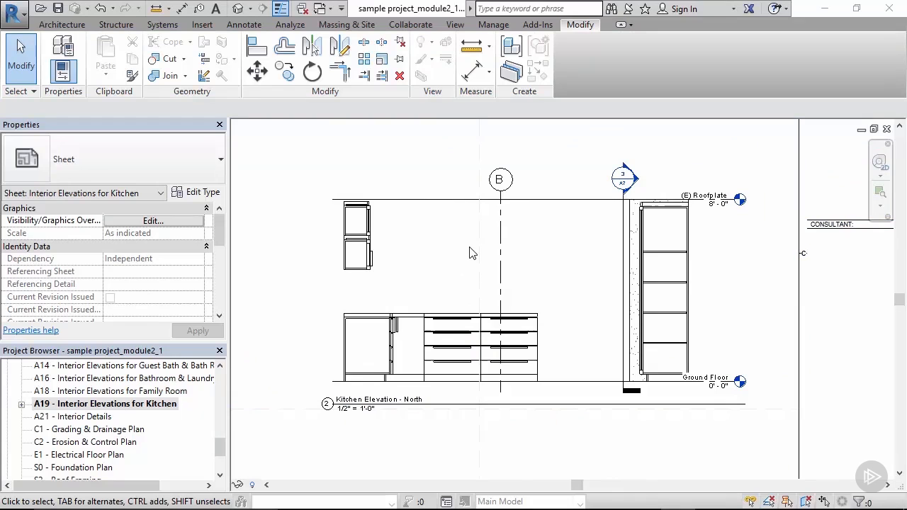
pyautogui.moveTo(337, 165)
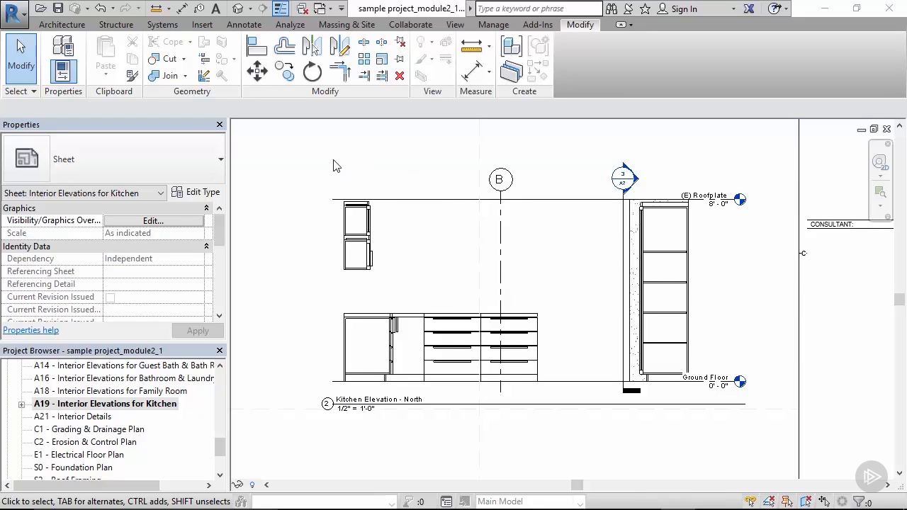
pyautogui.moveTo(461, 174)
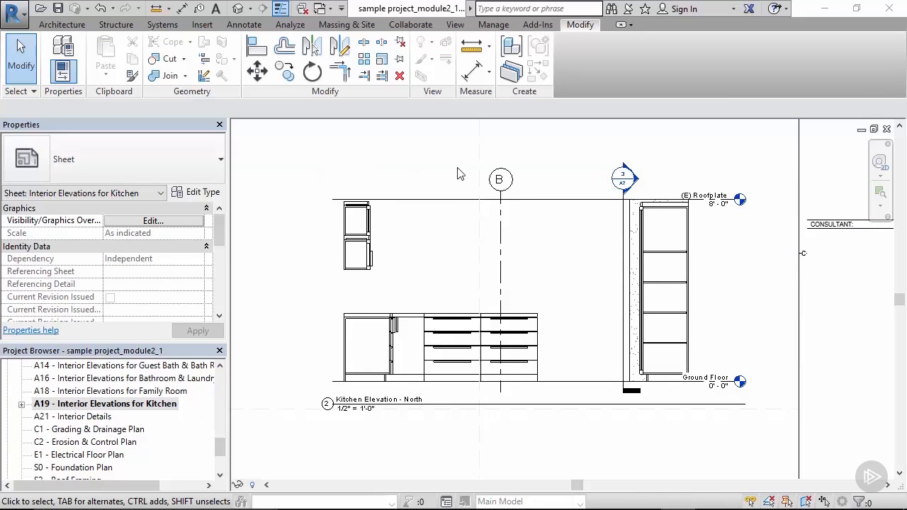
pyautogui.moveTo(467, 185)
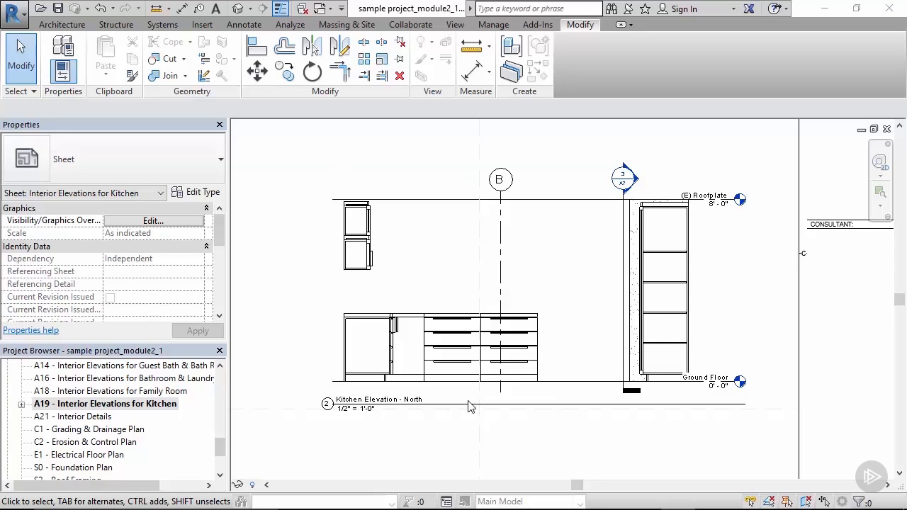
pyautogui.moveTo(595, 177)
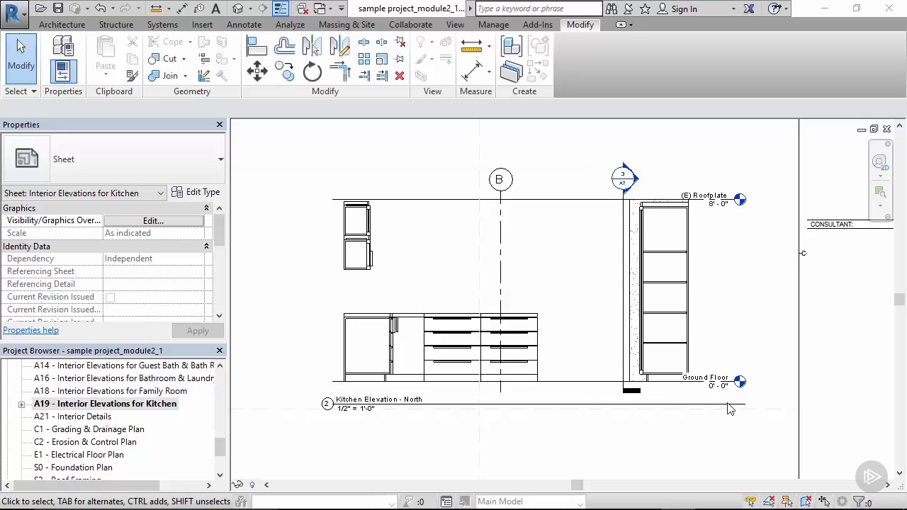
pyautogui.moveTo(223, 383)
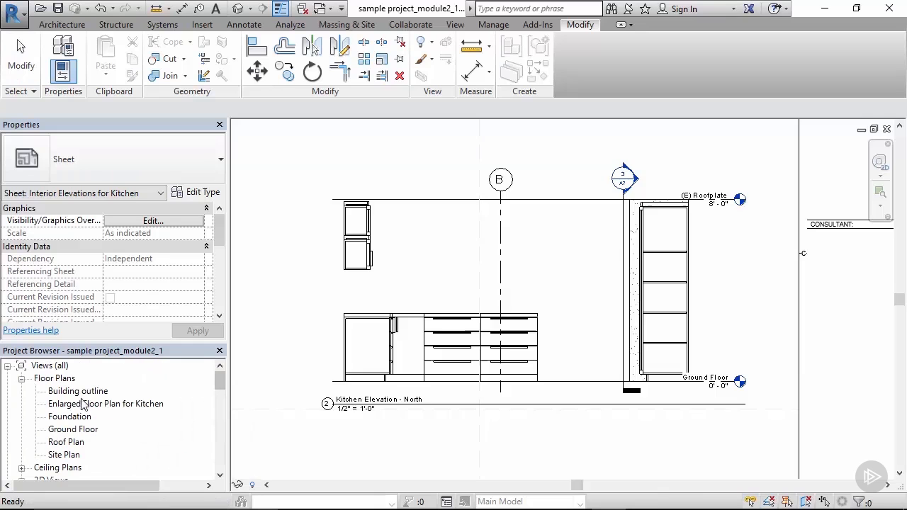
# - Check Kitchen Elevation - East, then return to the Enlarged Floor Plan for Kitchen
pyautogui.doubleClick(109, 403)
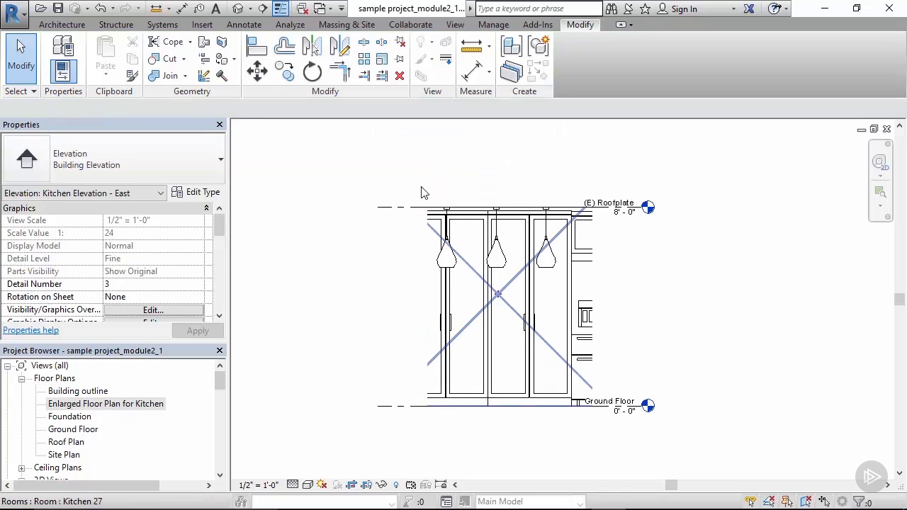
pyautogui.click(446, 305)
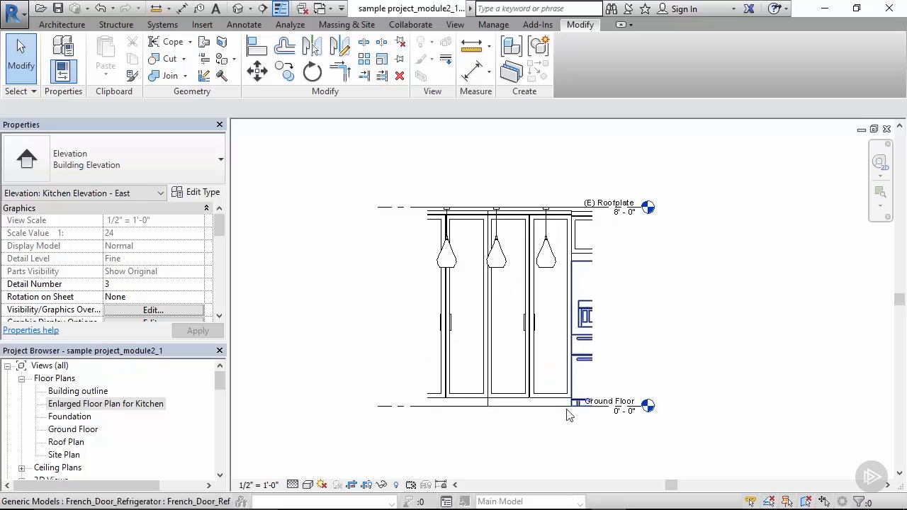
pyautogui.doubleClick(106, 403)
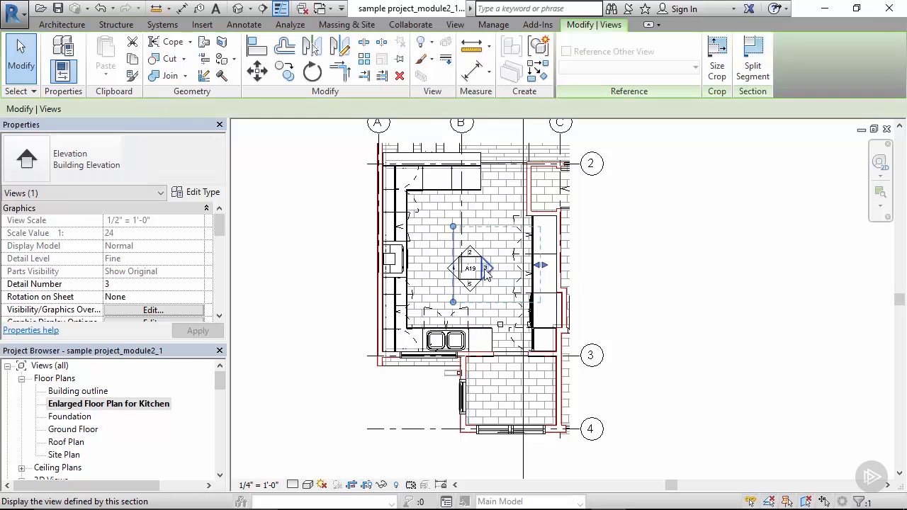
pyautogui.moveTo(485, 275)
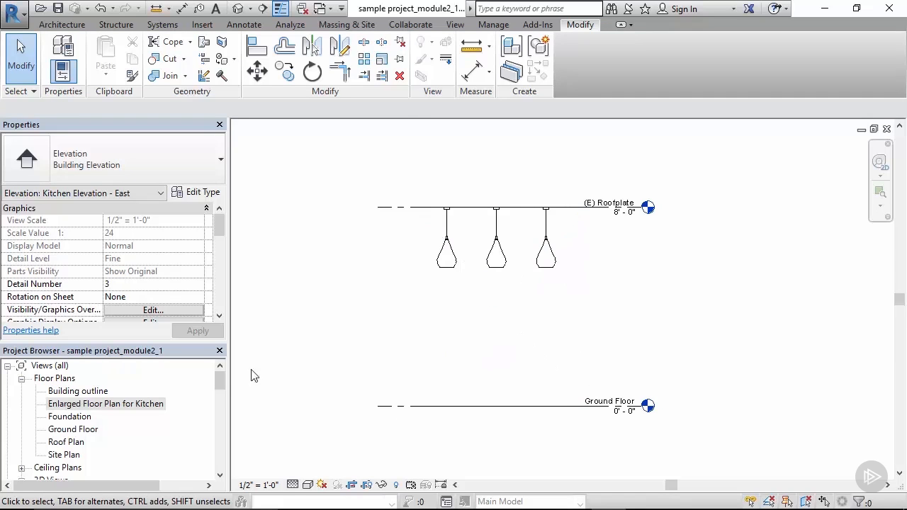
pyautogui.doubleClick(105, 403)
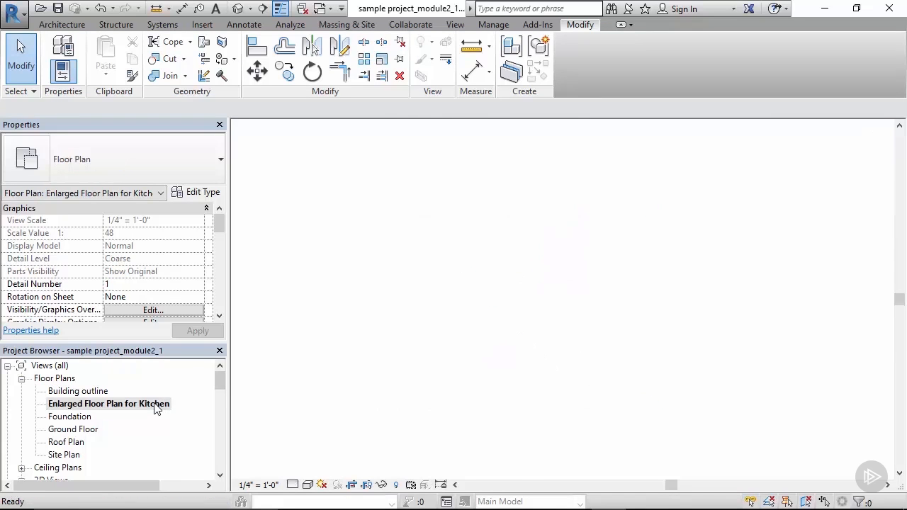
pyautogui.doubleClick(109, 403)
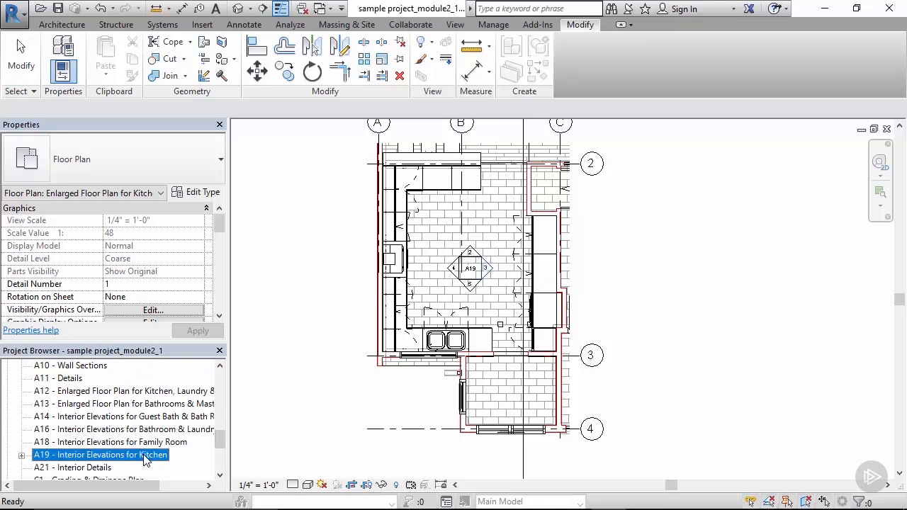
# - Open sheet A19 and scroll down to the Kitchen Elevation - East viewport
pyautogui.doubleClick(101, 454)
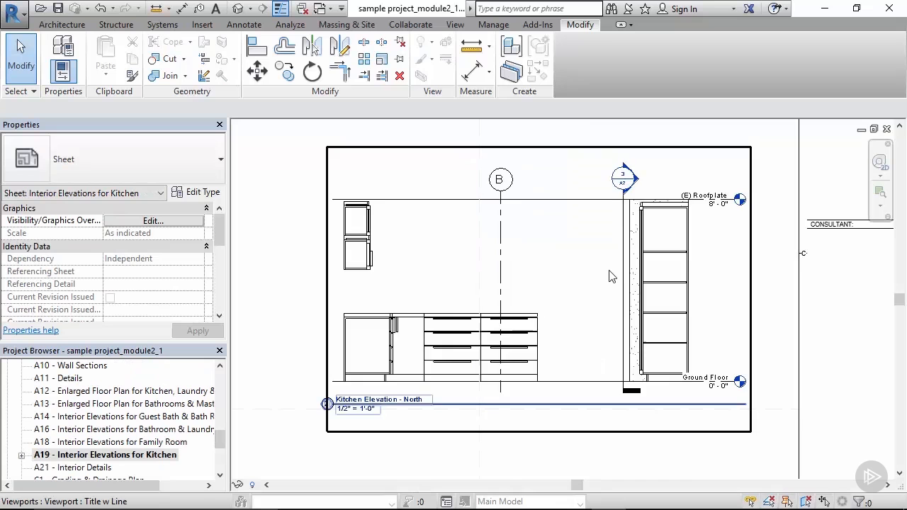
pyautogui.scroll(-3)
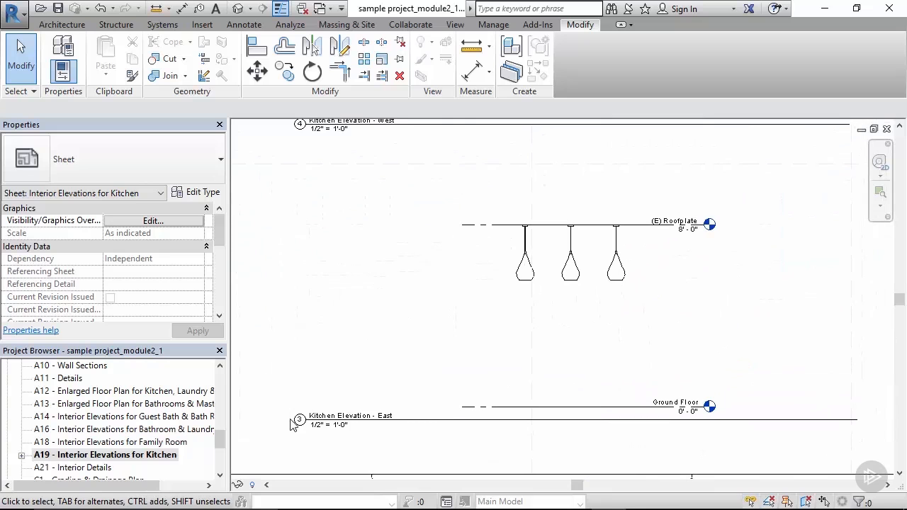
pyautogui.moveTo(420, 437)
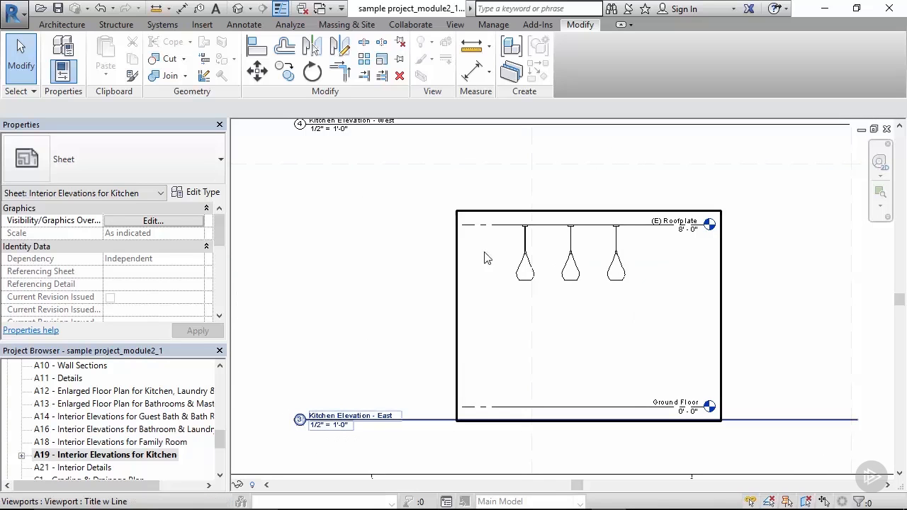
pyautogui.moveTo(652, 310)
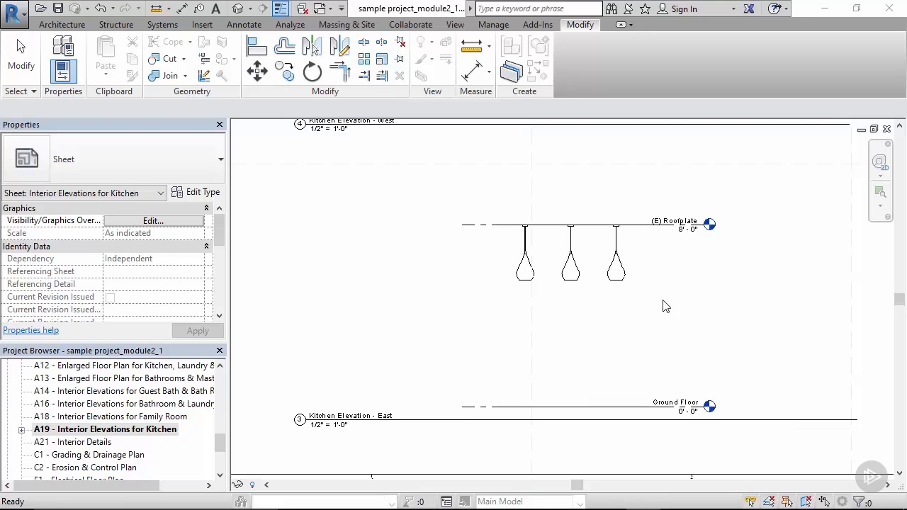
pyautogui.moveTo(201, 436)
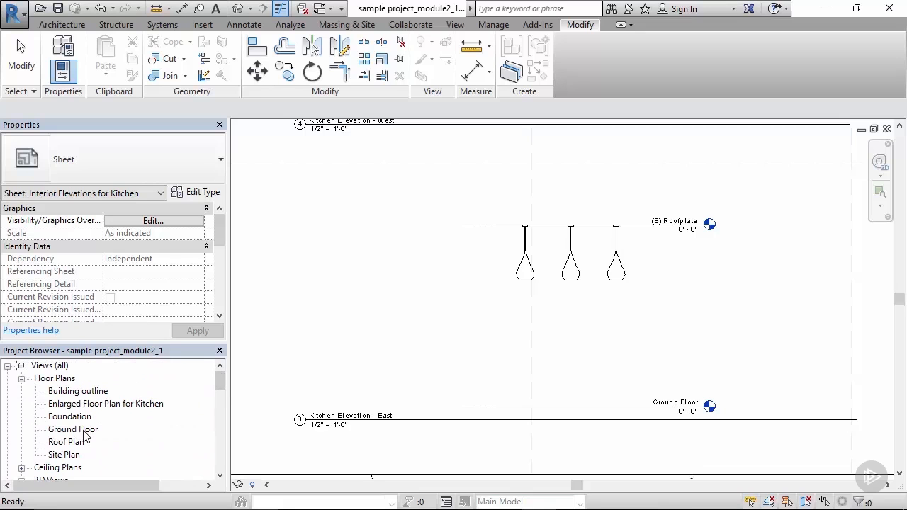
# - Open the Ground Floor plan and create the exterior elevation Elevation 1 - a
pyautogui.doubleClick(74, 429)
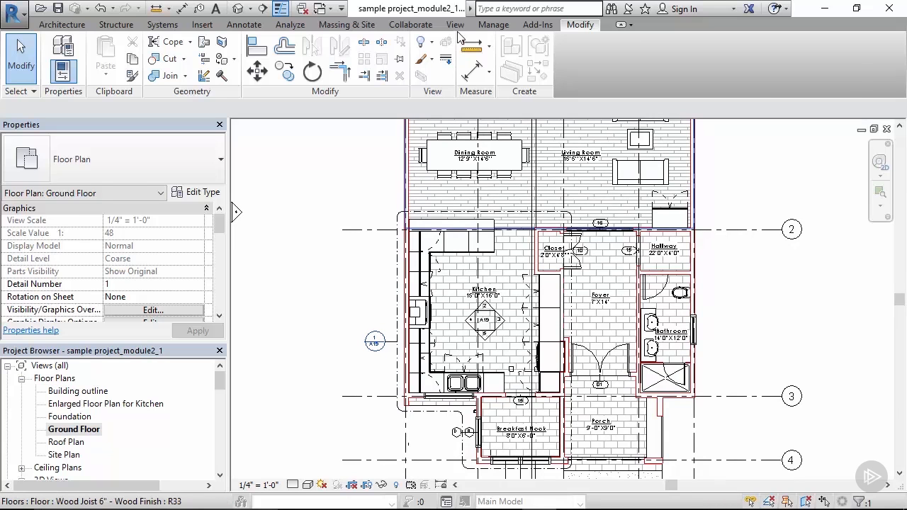
pyautogui.click(456, 24)
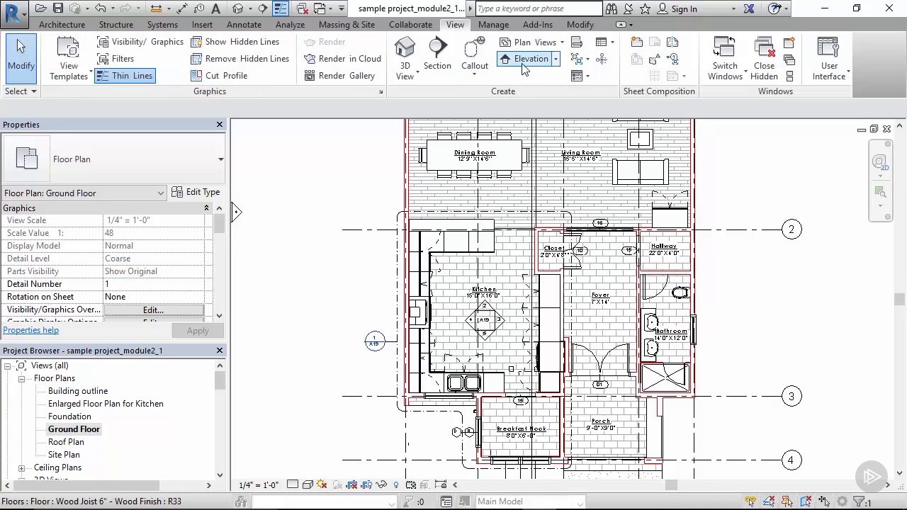
pyautogui.click(528, 59)
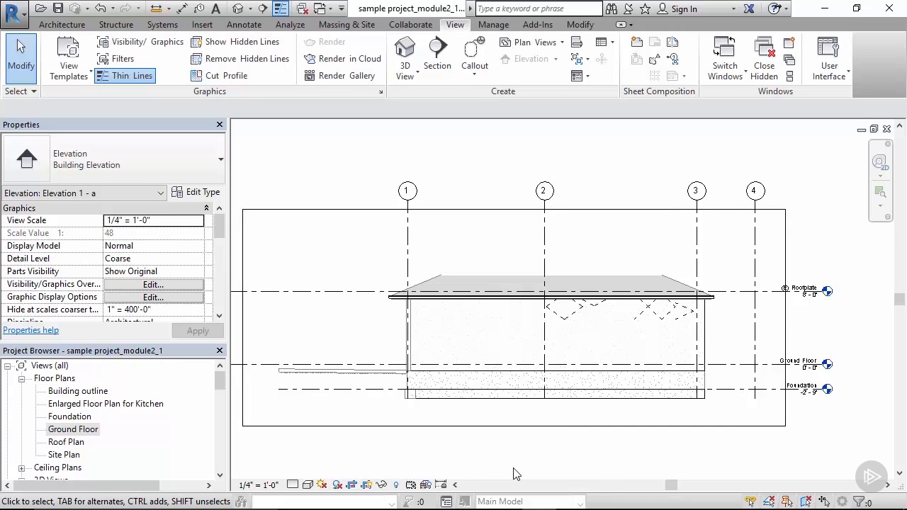
pyautogui.moveTo(720, 377)
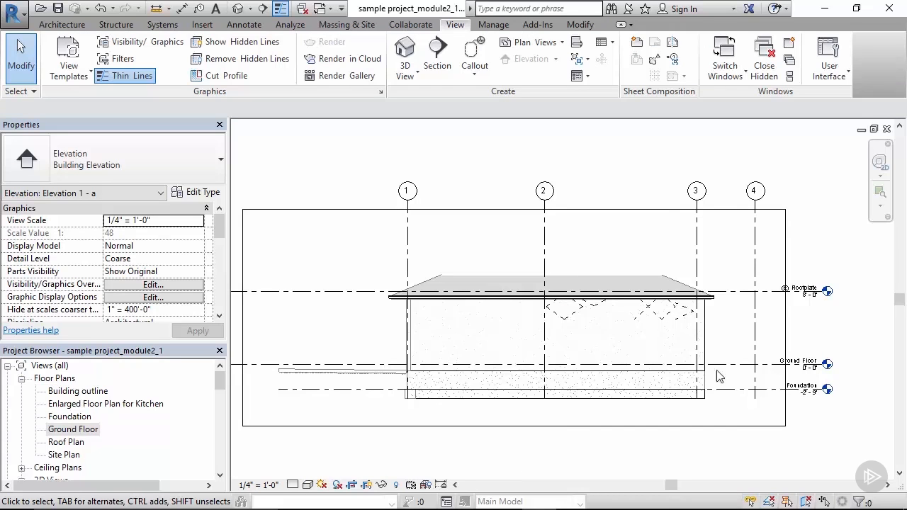
pyautogui.moveTo(347, 447)
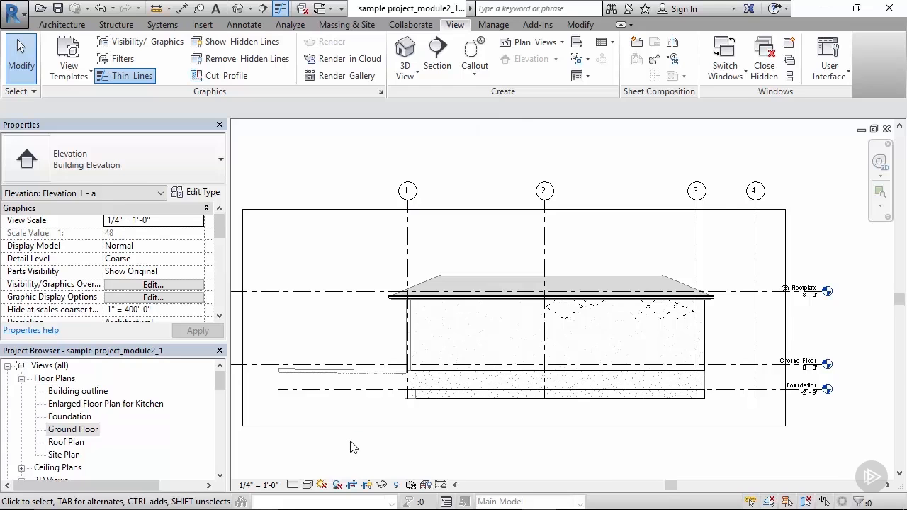
pyautogui.moveTo(445, 269)
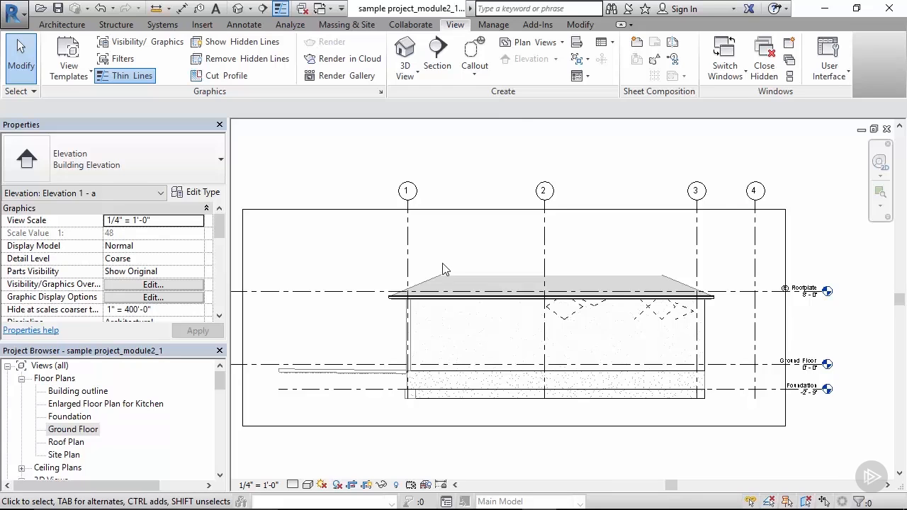
# - Tighten Elevation 1 - a's crop region to span only grids 1–3
pyautogui.click(284, 363)
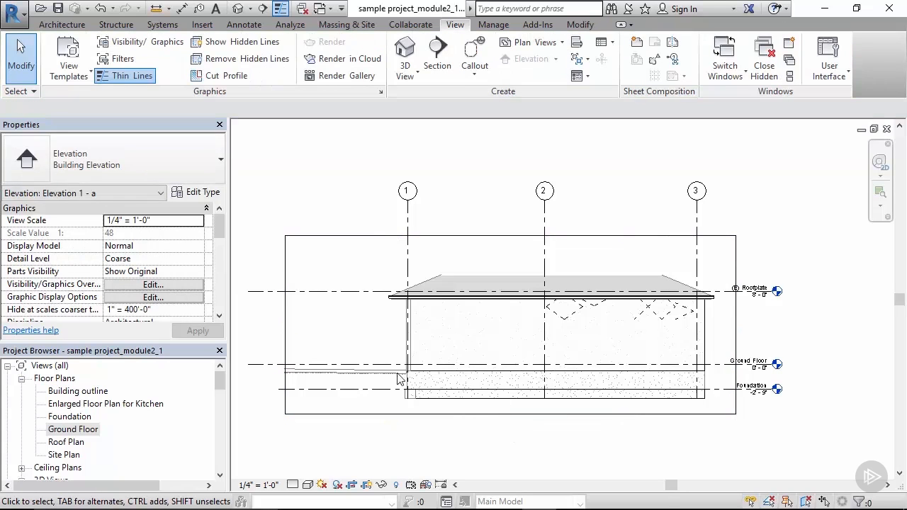
pyautogui.moveTo(450, 407)
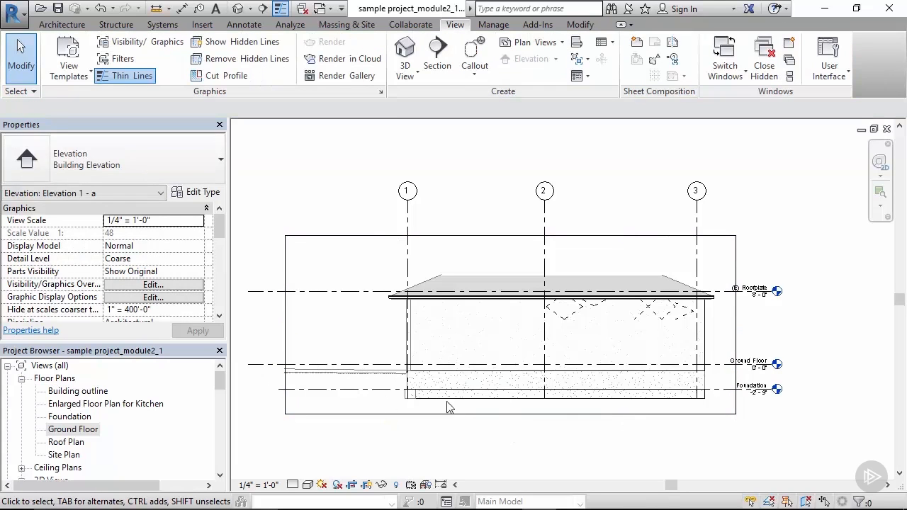
pyautogui.moveTo(487, 385)
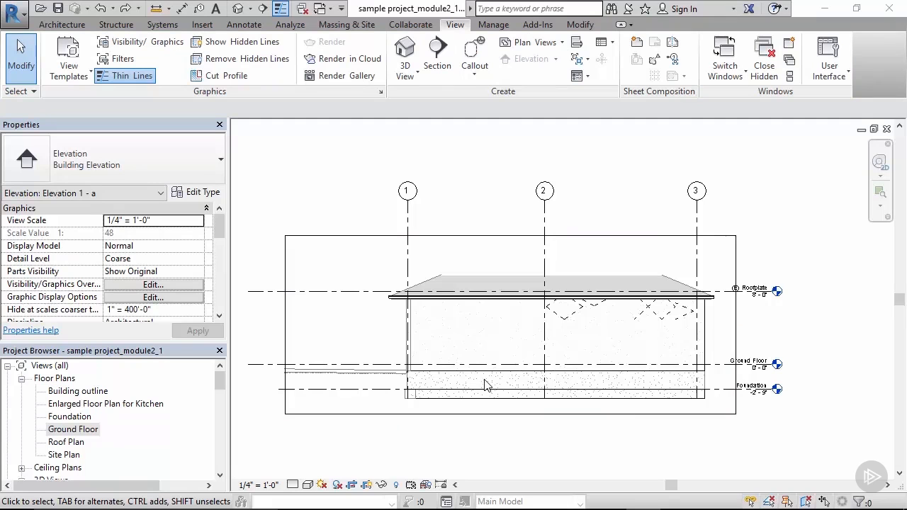
# - Drag the crop region's right edge outward to bring grid 4 back into Elevation 1 - a
pyautogui.click(487, 385)
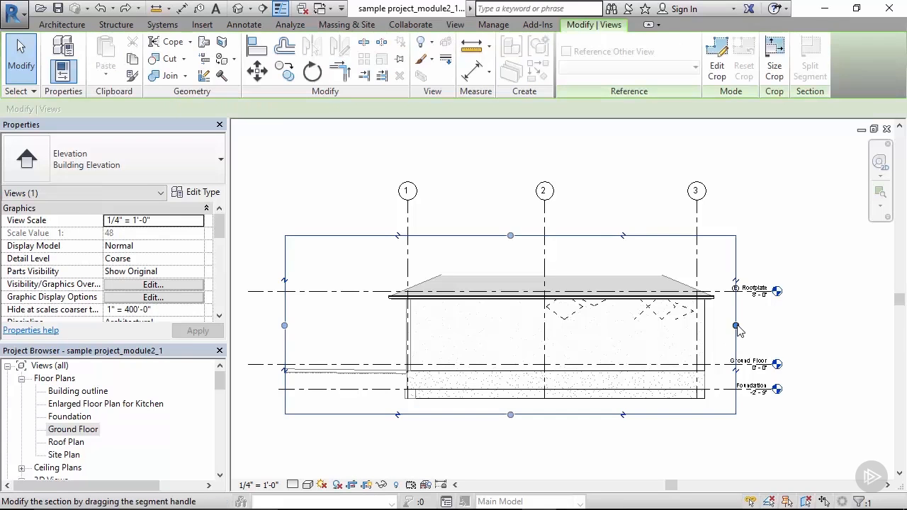
pyautogui.moveTo(738, 326); pyautogui.dragTo(784, 326)
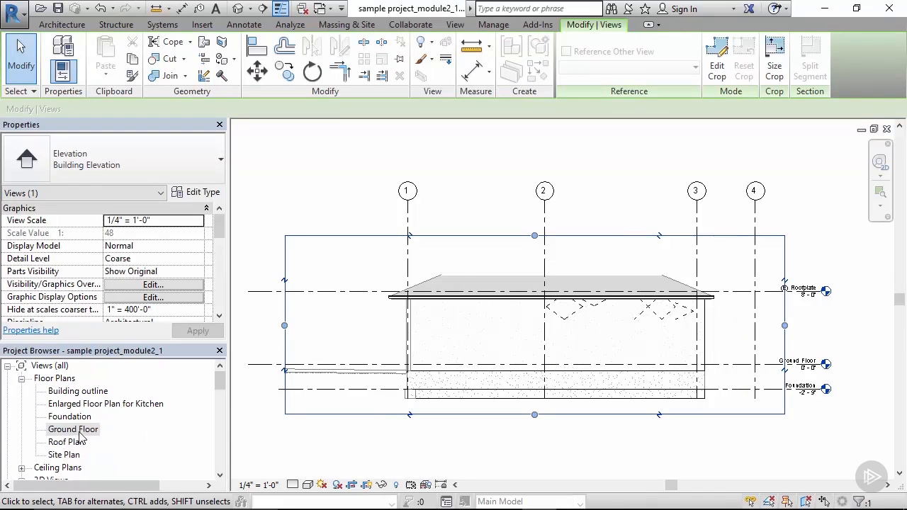
pyautogui.doubleClick(73, 429)
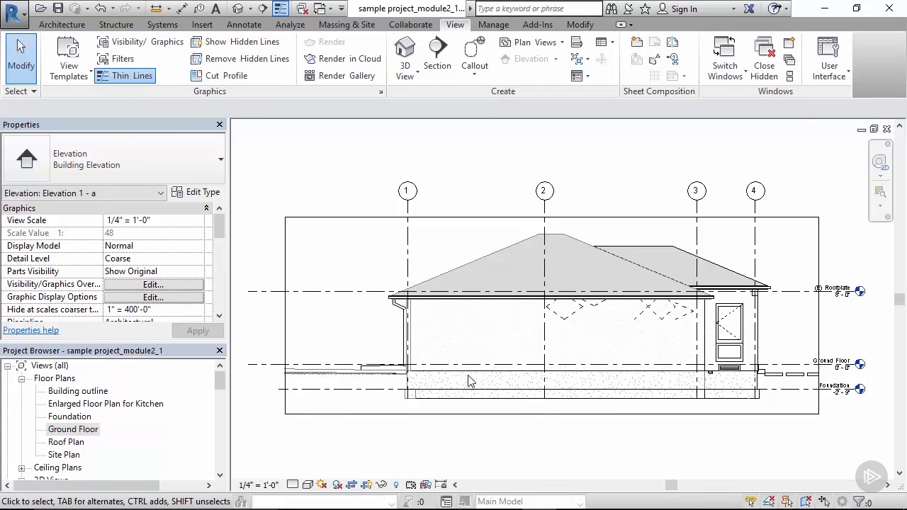
pyautogui.moveTo(112, 411)
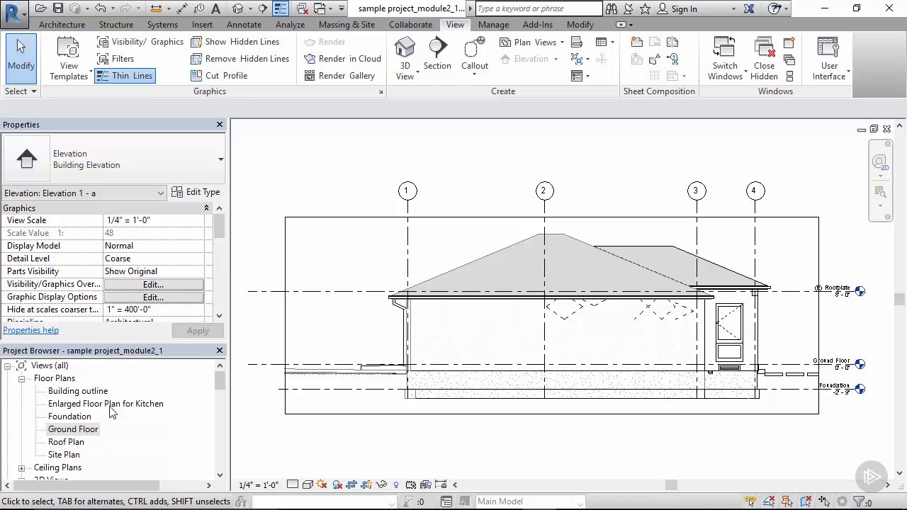
# - Open the South East (Front) Elevation from the Ground Floor plan and scroll to its View Template property
pyautogui.doubleClick(73, 429)
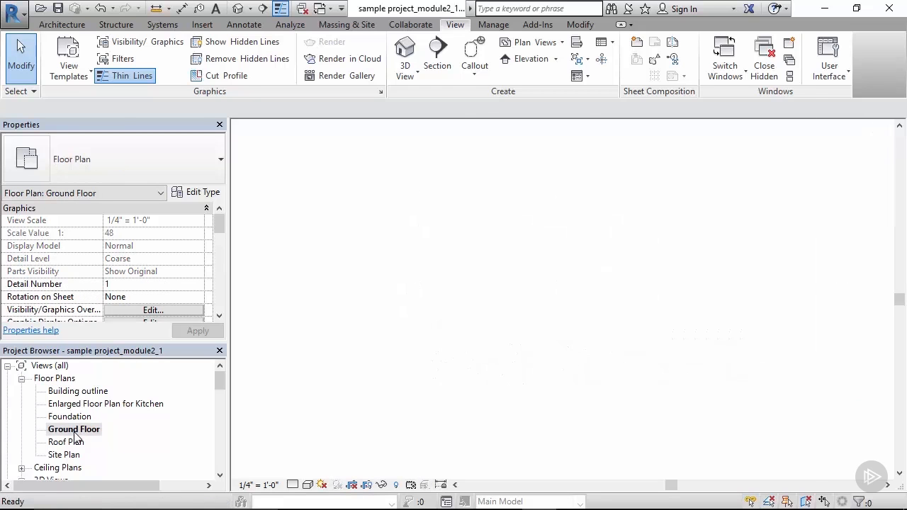
pyautogui.doubleClick(73, 429)
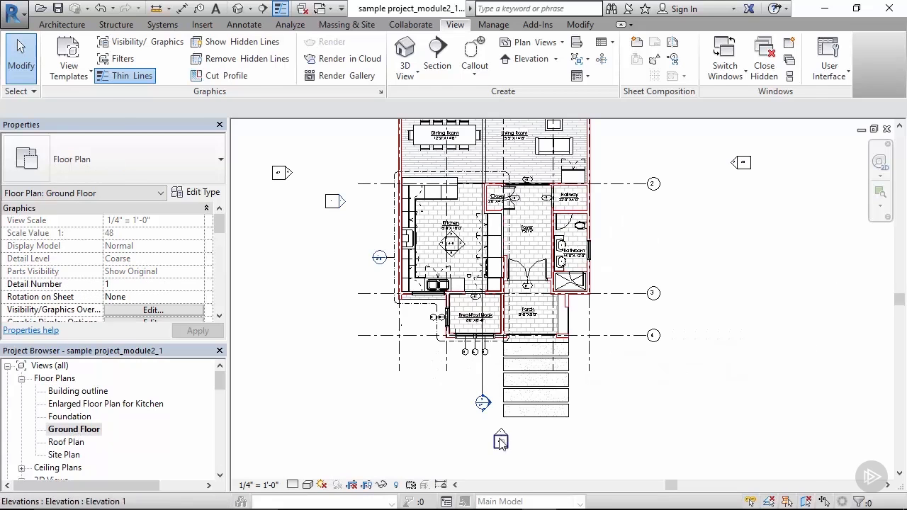
pyautogui.doubleClick(501, 440)
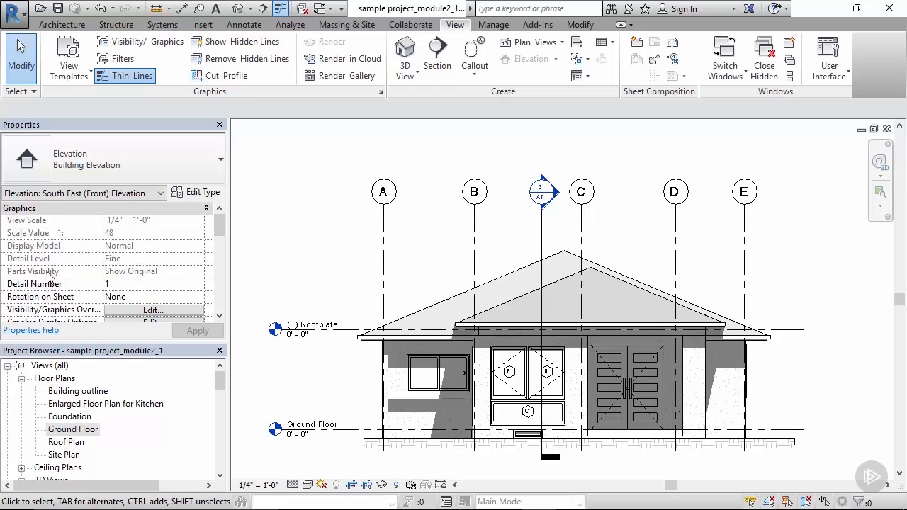
pyautogui.scroll(-3)
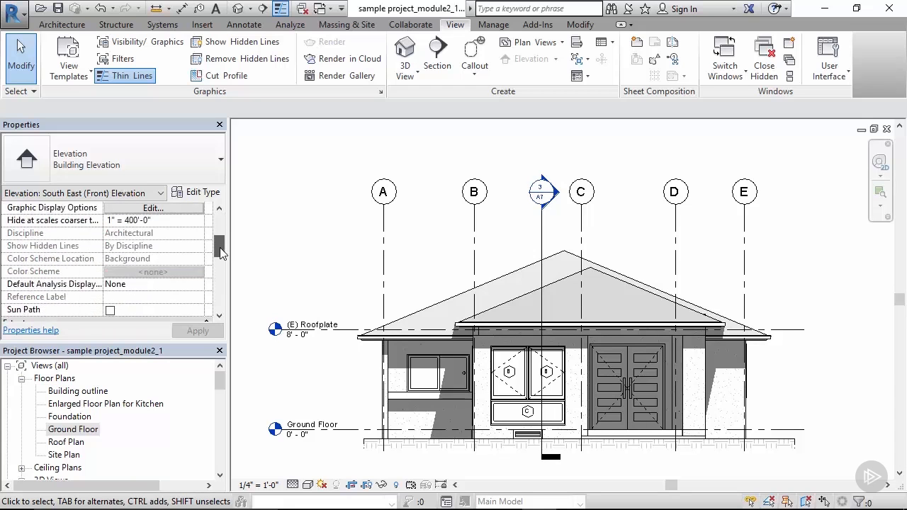
pyautogui.scroll(-3)
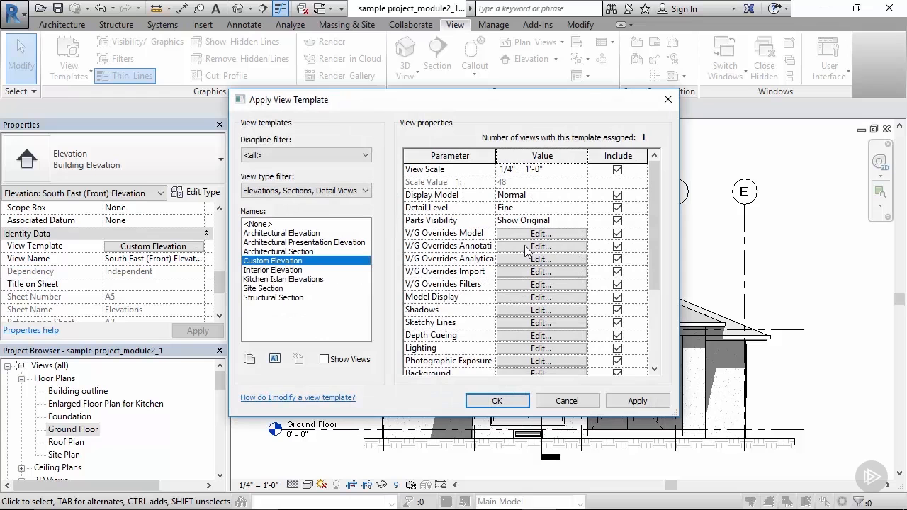
pyautogui.moveTo(530, 246)
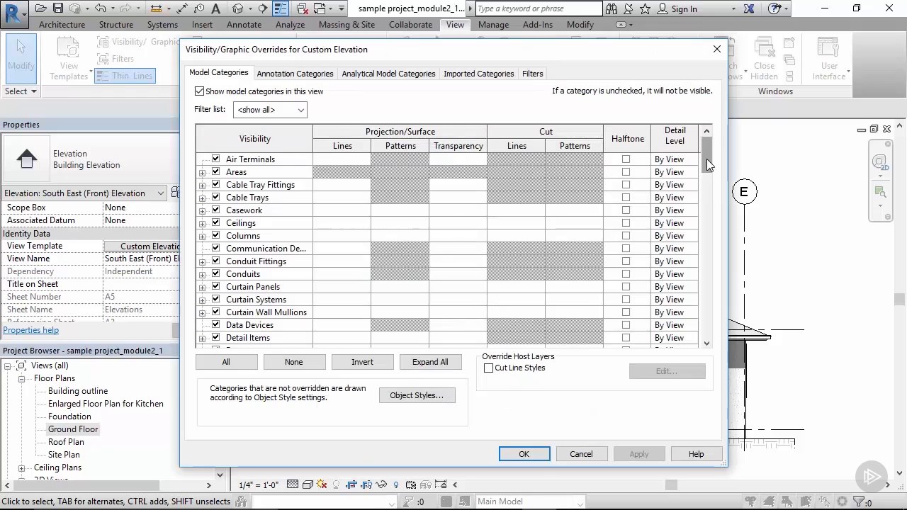
# - Set the Walls projection surface pattern to Horizontal in the Custom Elevation template's model overrides
pyautogui.scroll(-3)
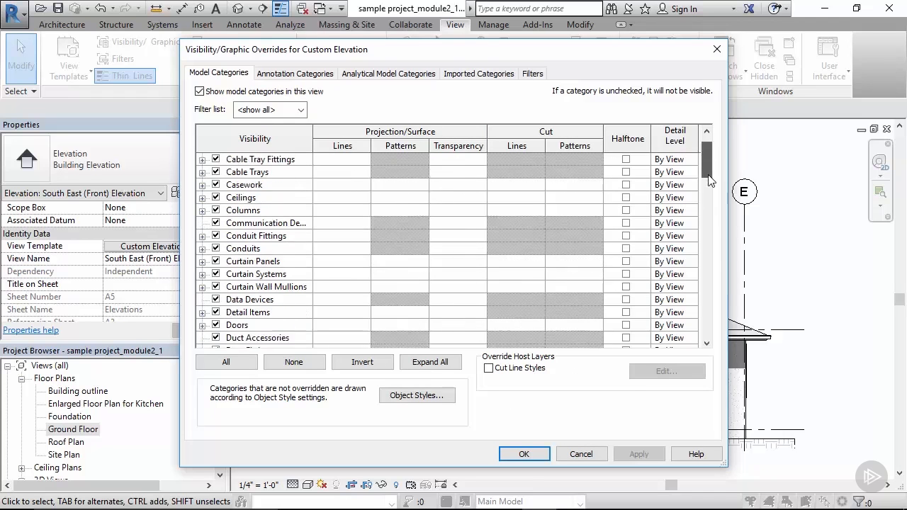
pyautogui.scroll(-3)
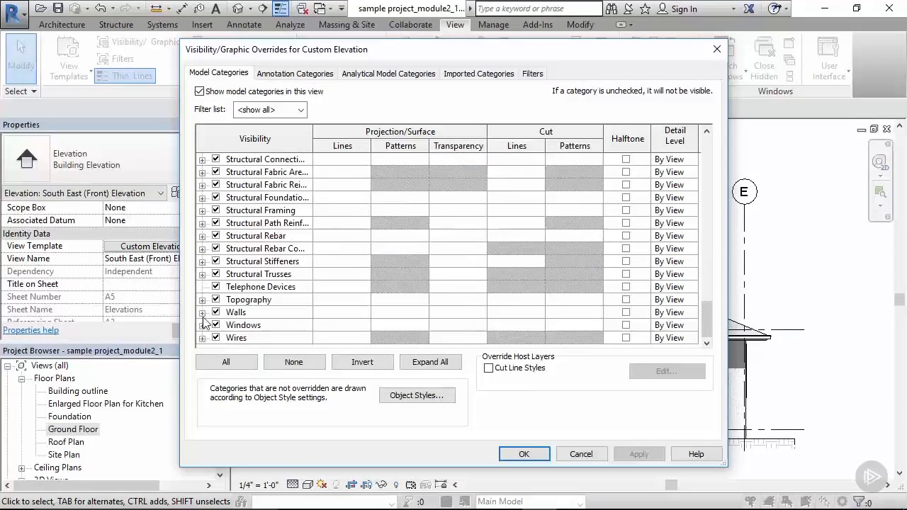
pyautogui.click(203, 312)
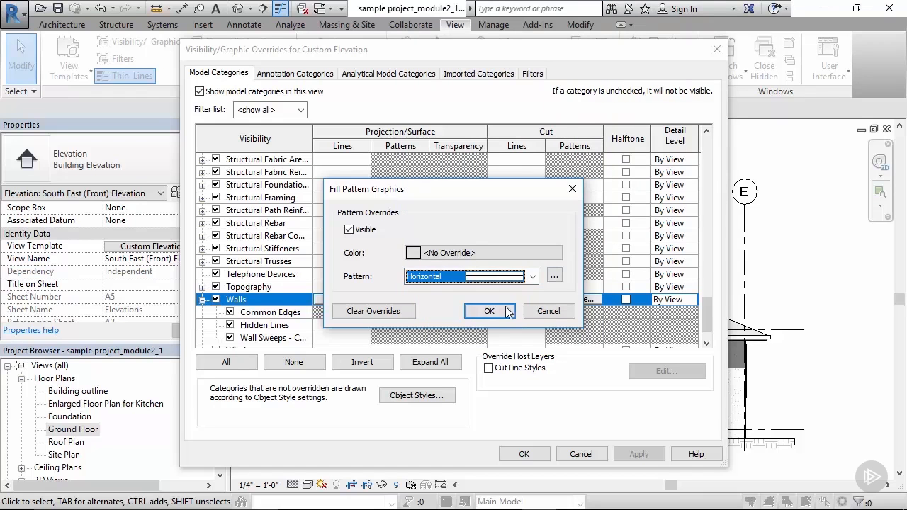
pyautogui.click(489, 311)
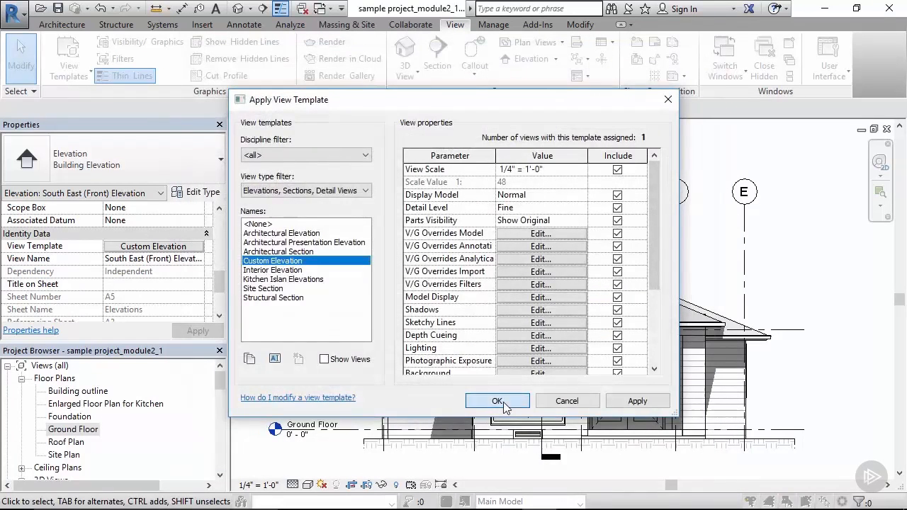
pyautogui.click(497, 401)
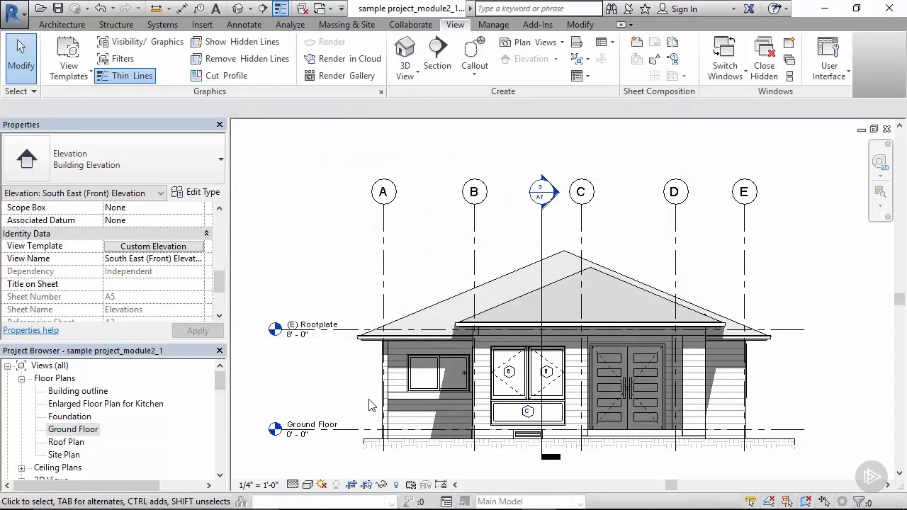